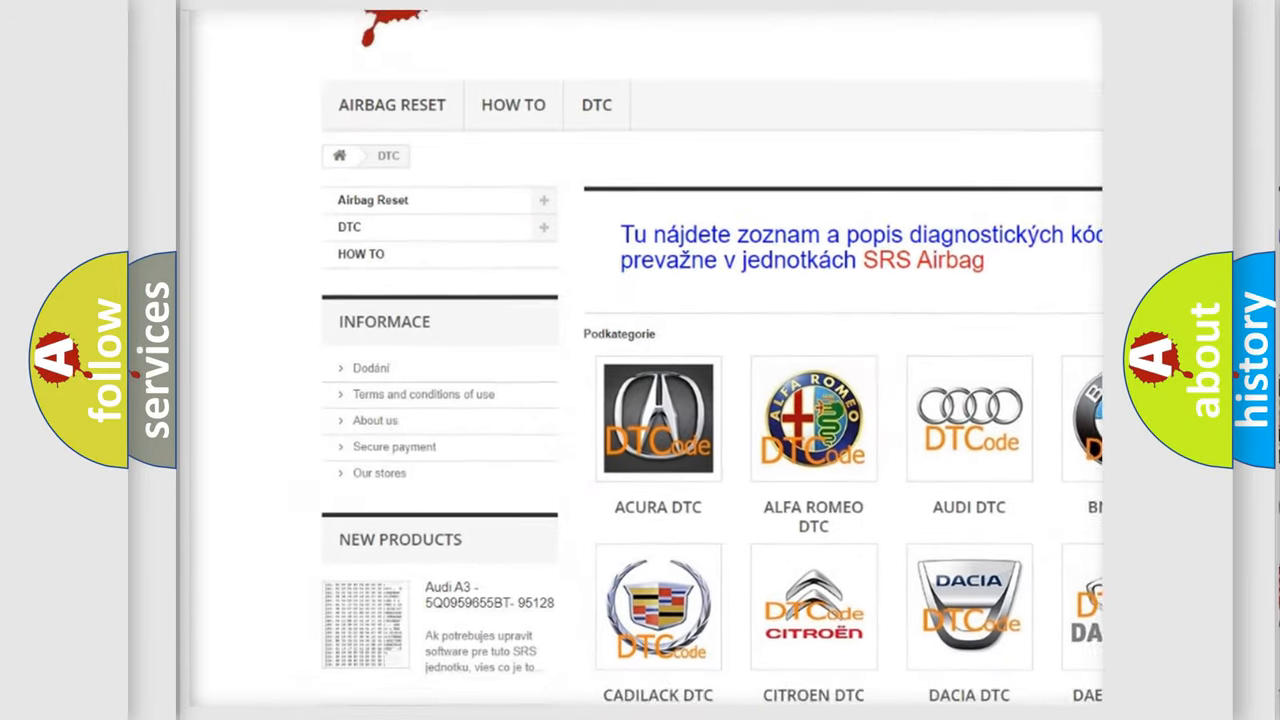
- Scroll down the DTC catalogue past the Dodge through Kia make tiles
scroll(down, 3)
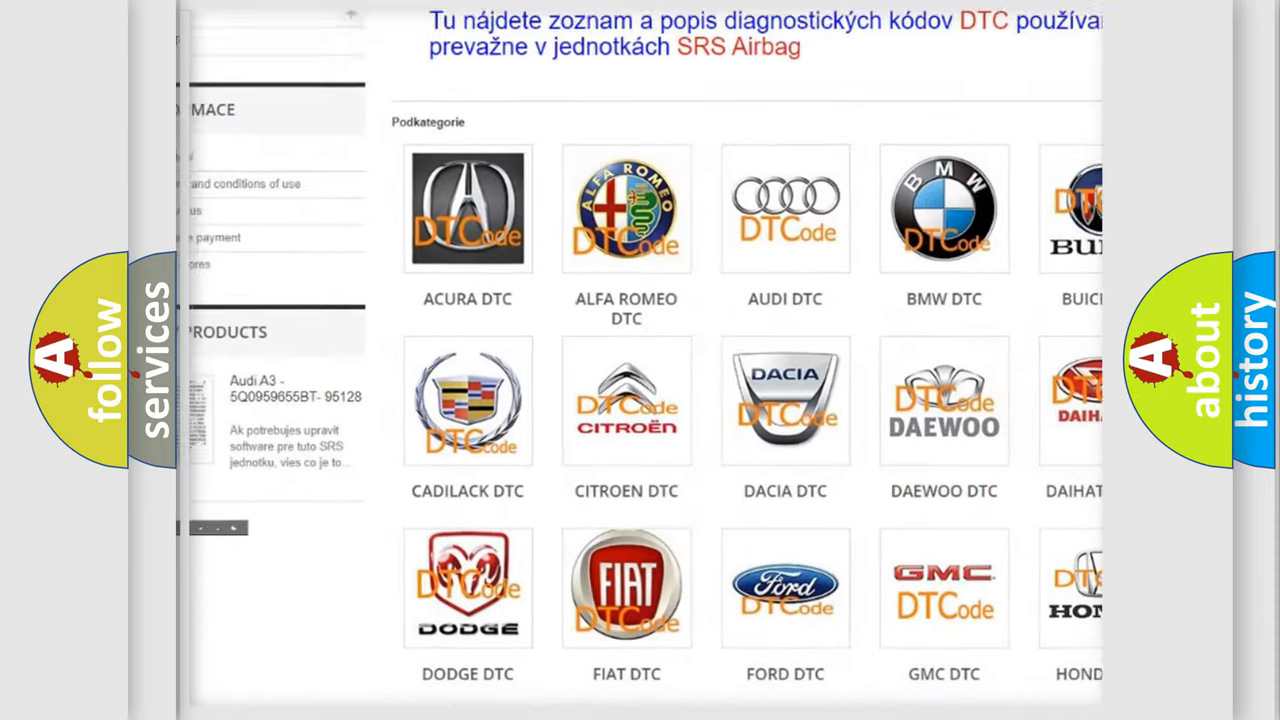
scroll(down, 3)
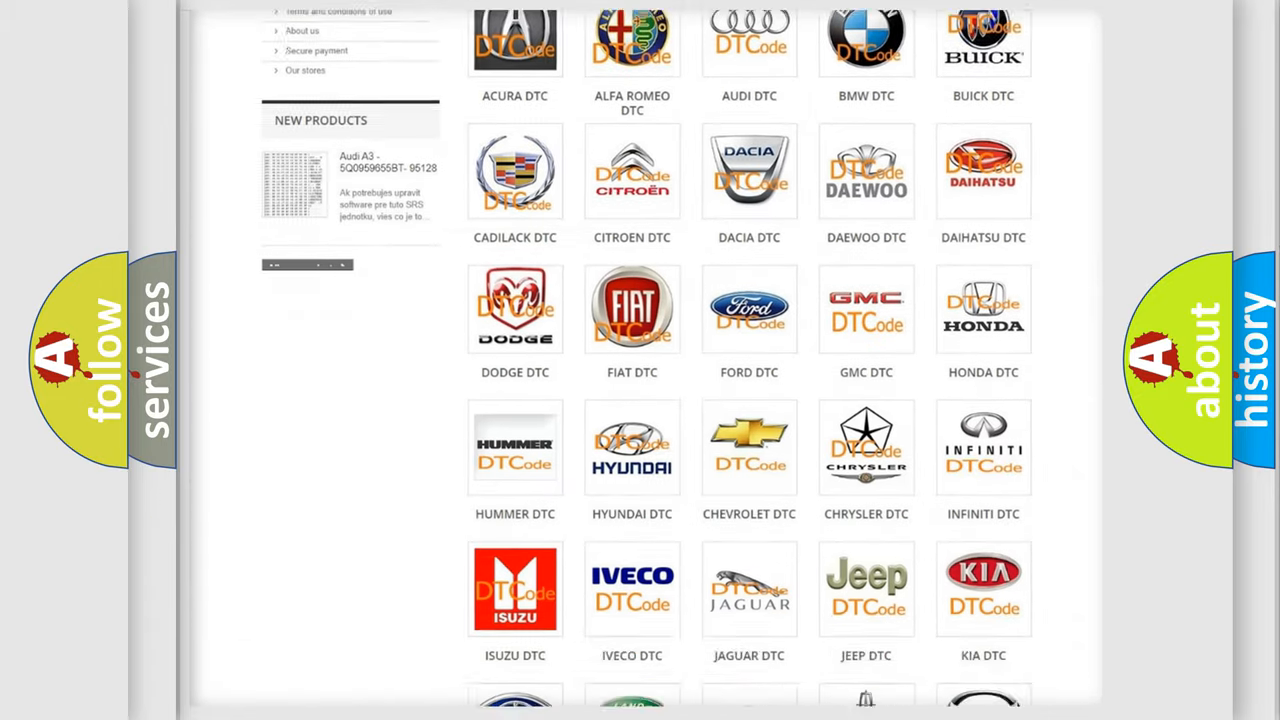
scroll(down, 3)
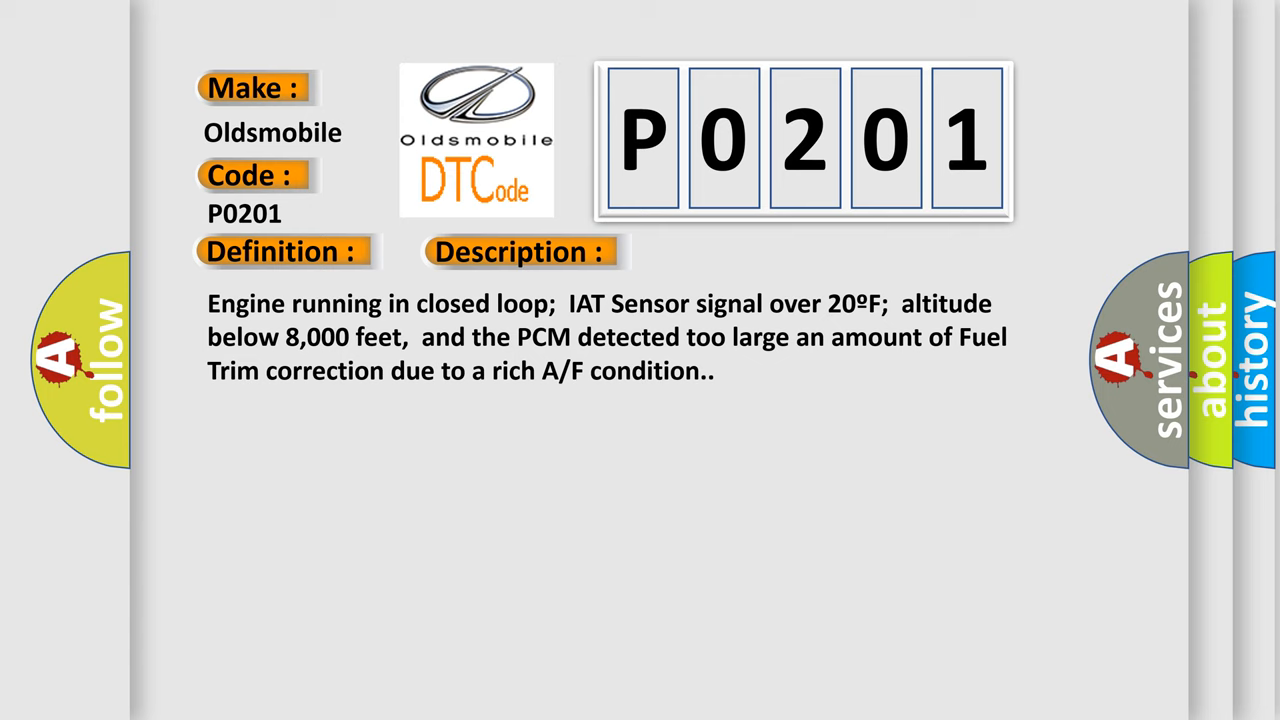
- Advance from the P0201 Description slide to the Cause section listing likely faults
click(734, 251)
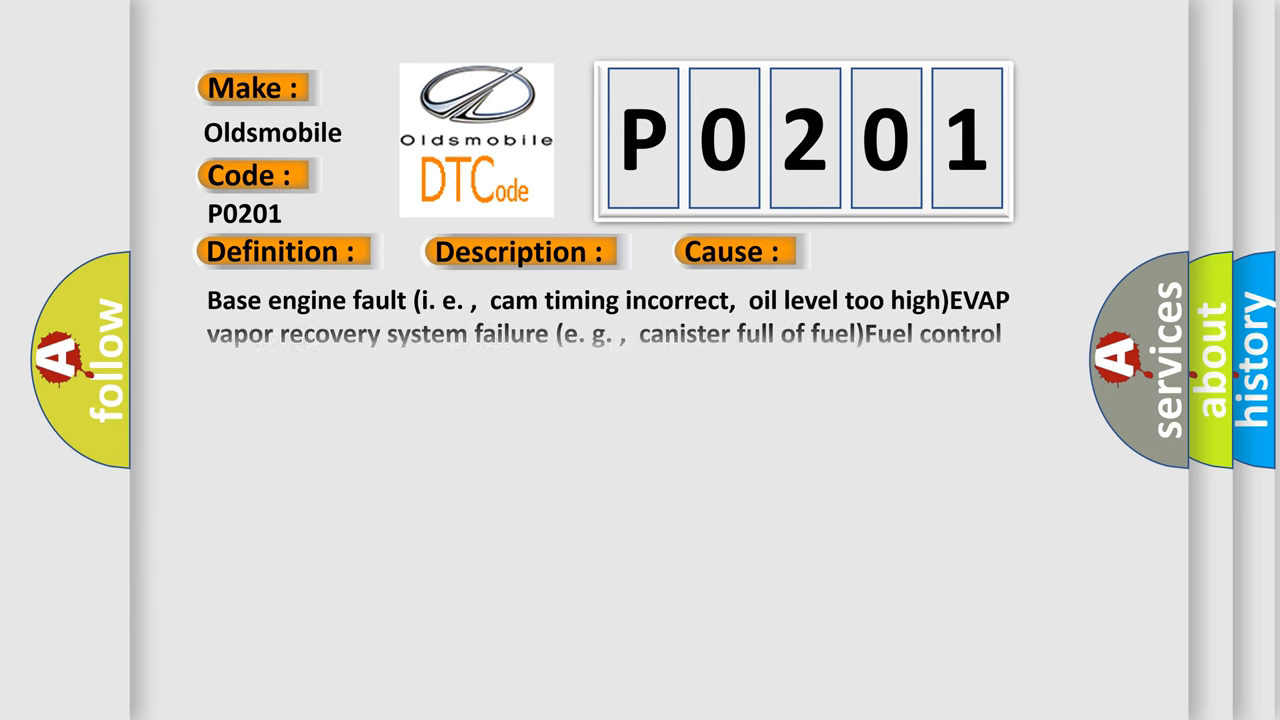